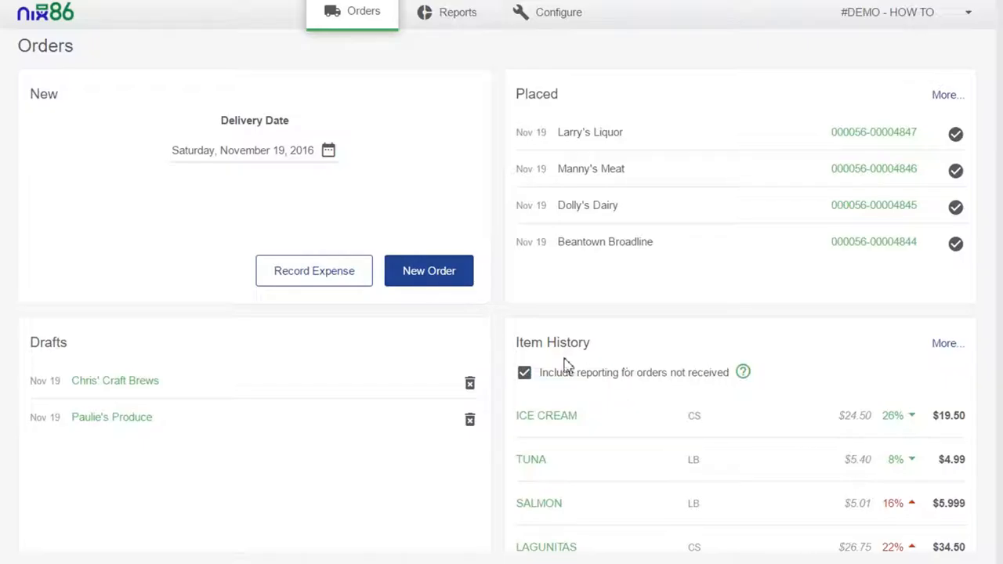
mouse_move(627, 354)
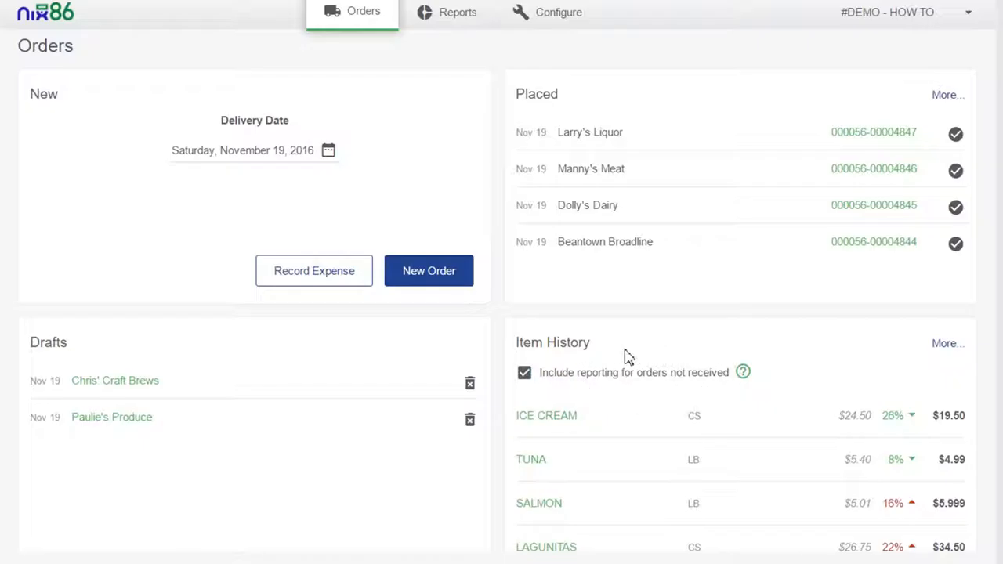
mouse_move(812, 386)
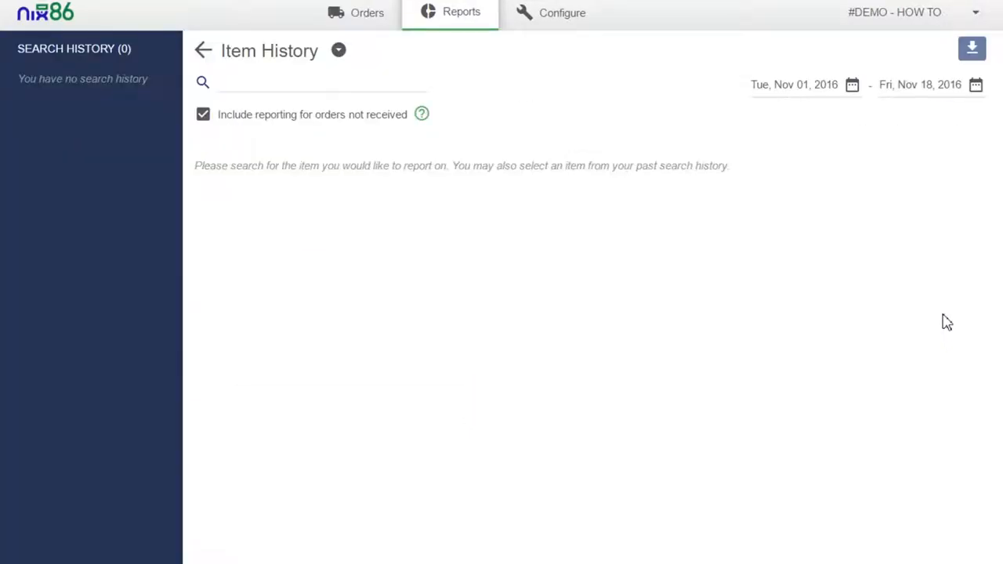
Search the Item History report for 'salmon' over Nov 01–Nov 18, 2016
left_click(306, 81)
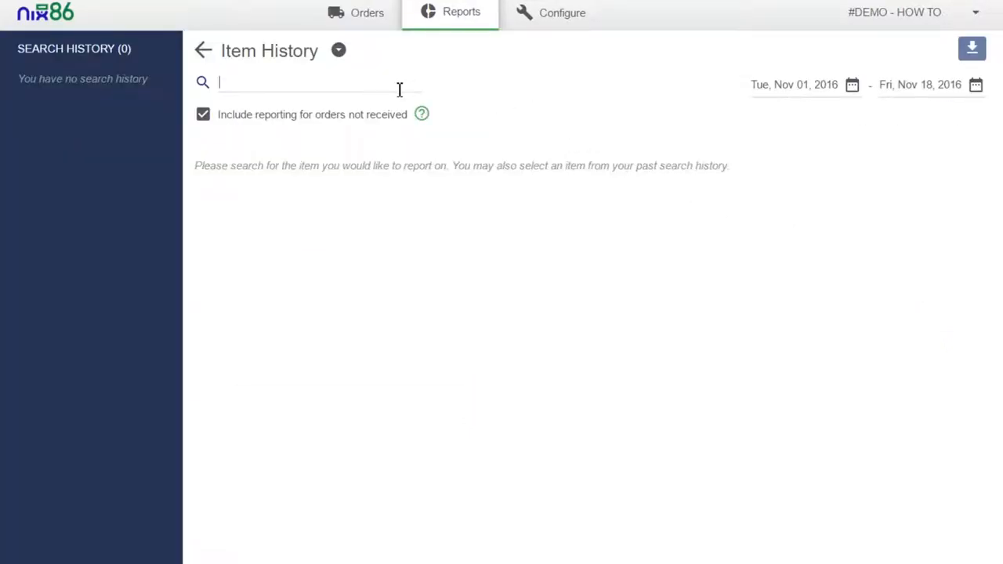
type("salmon")
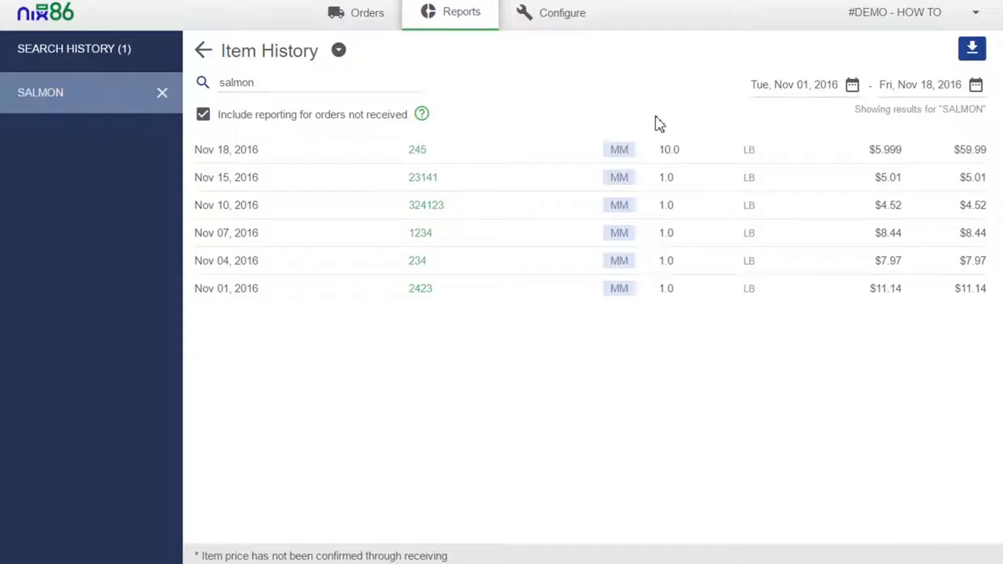